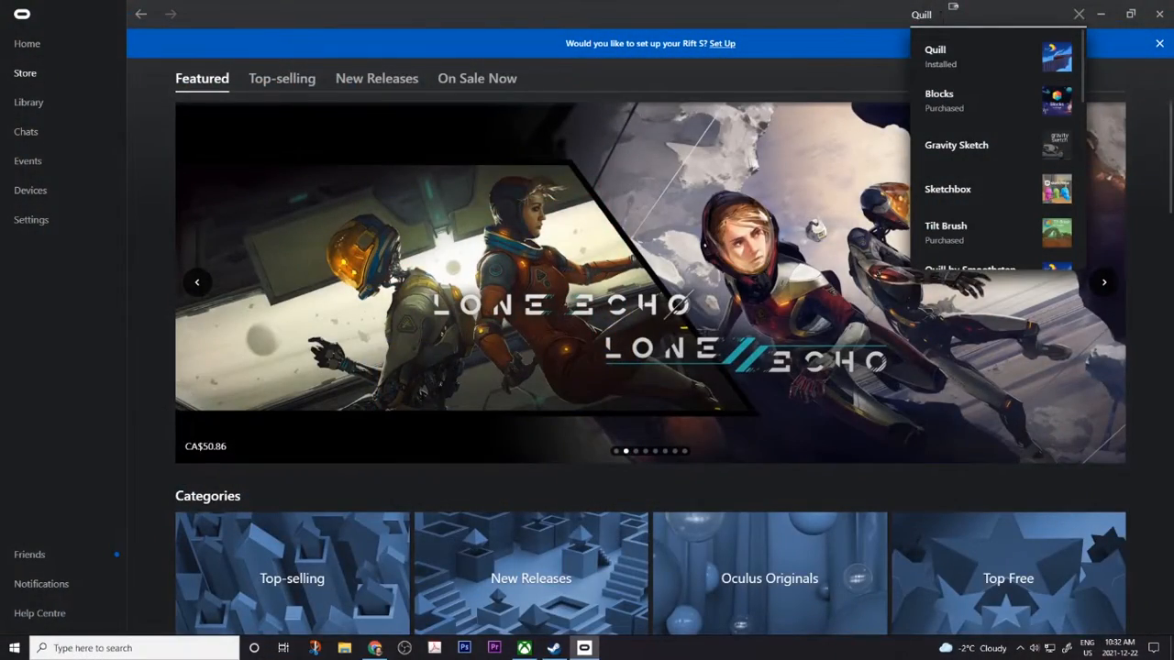
Show the full Quill store results and open the Oculus Link compatibility page.
left_click(936, 55)
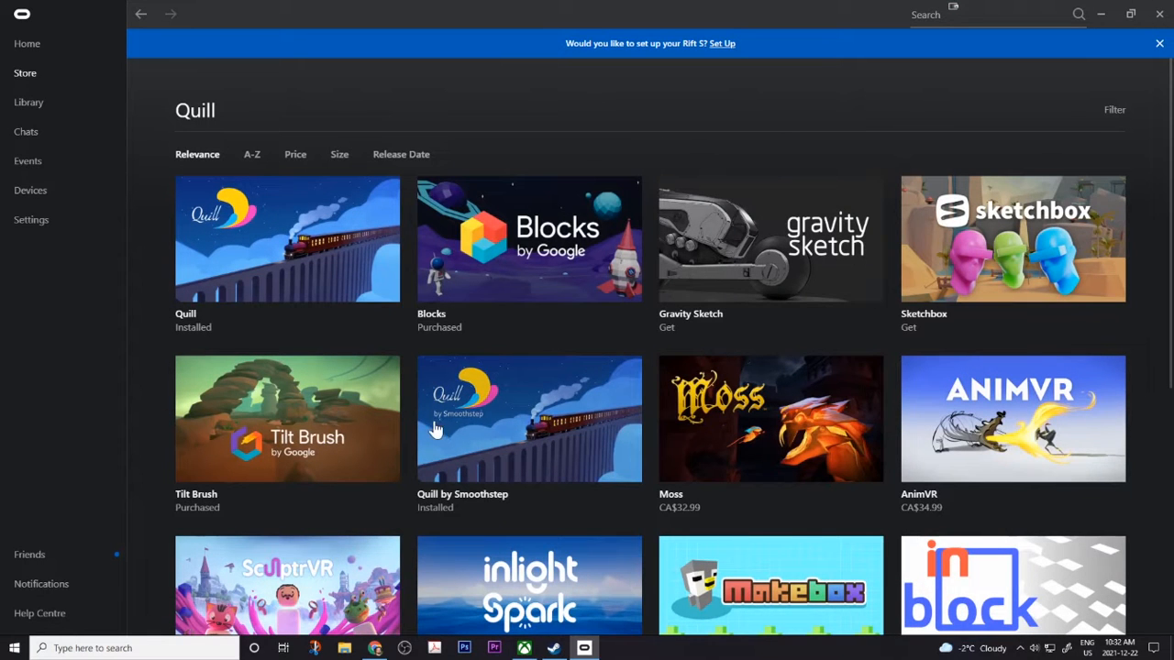
left_click(529, 418)
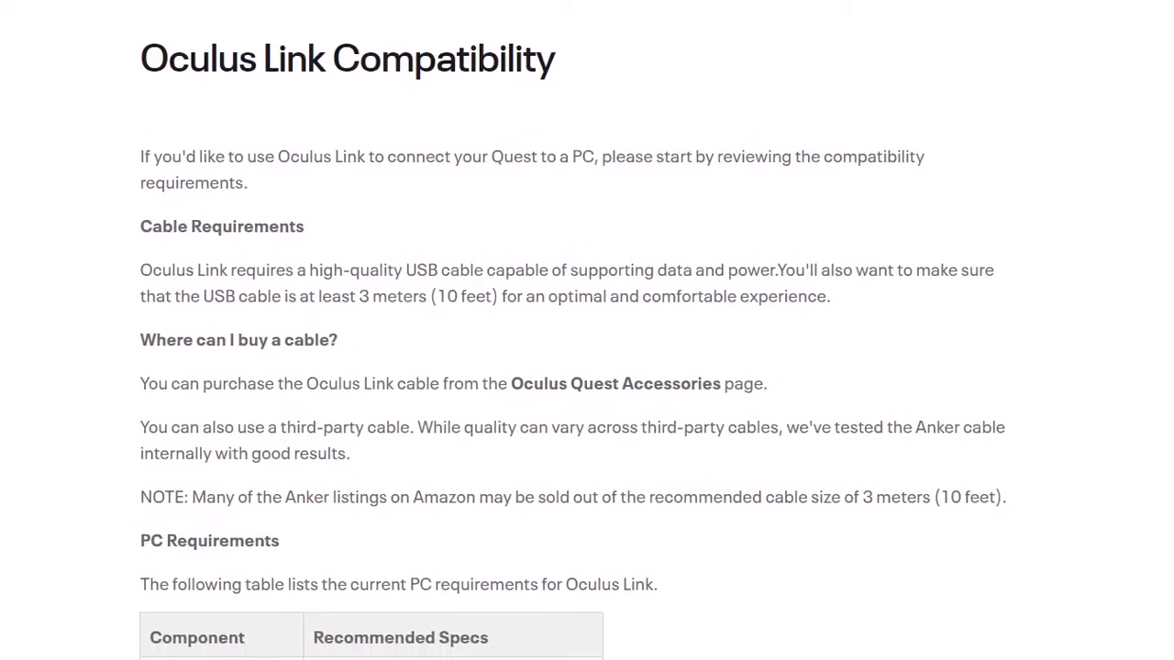
scroll("down", 3)
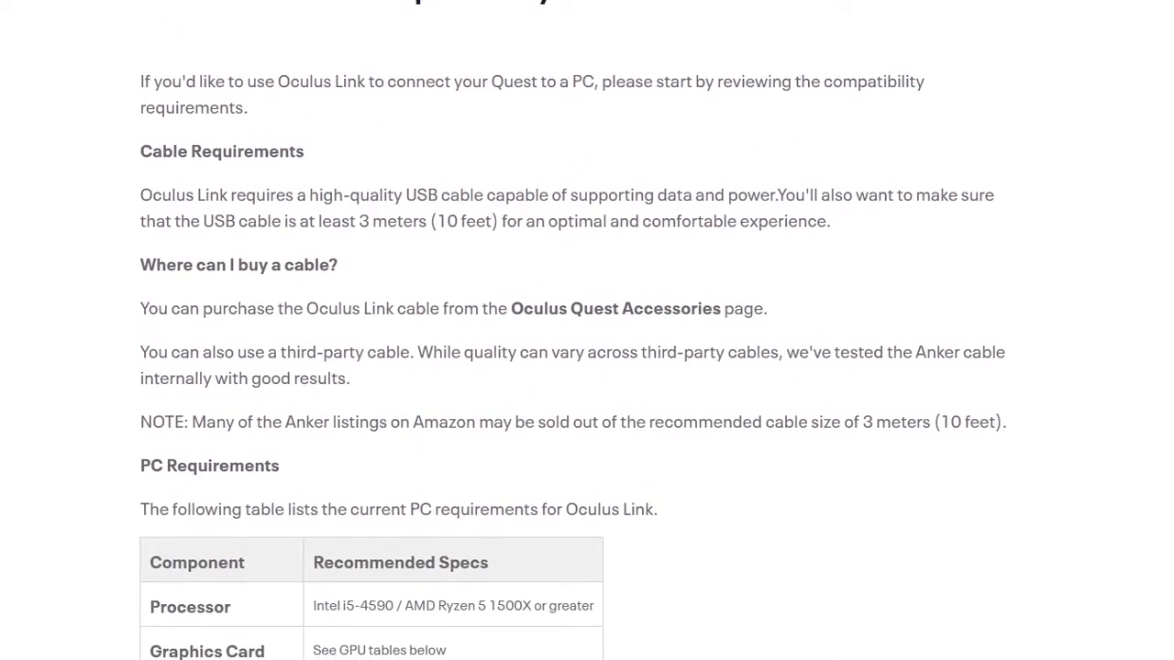
scroll("down", 3)
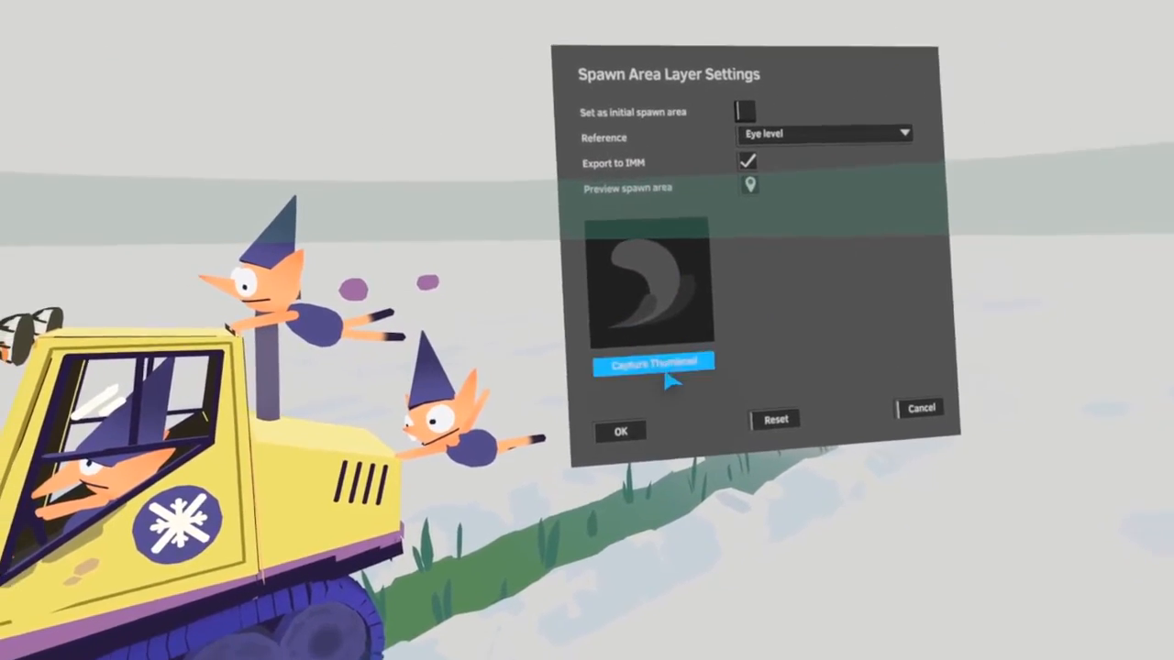
Capture a thumbnail for the spawn area layer.
left_click(653, 361)
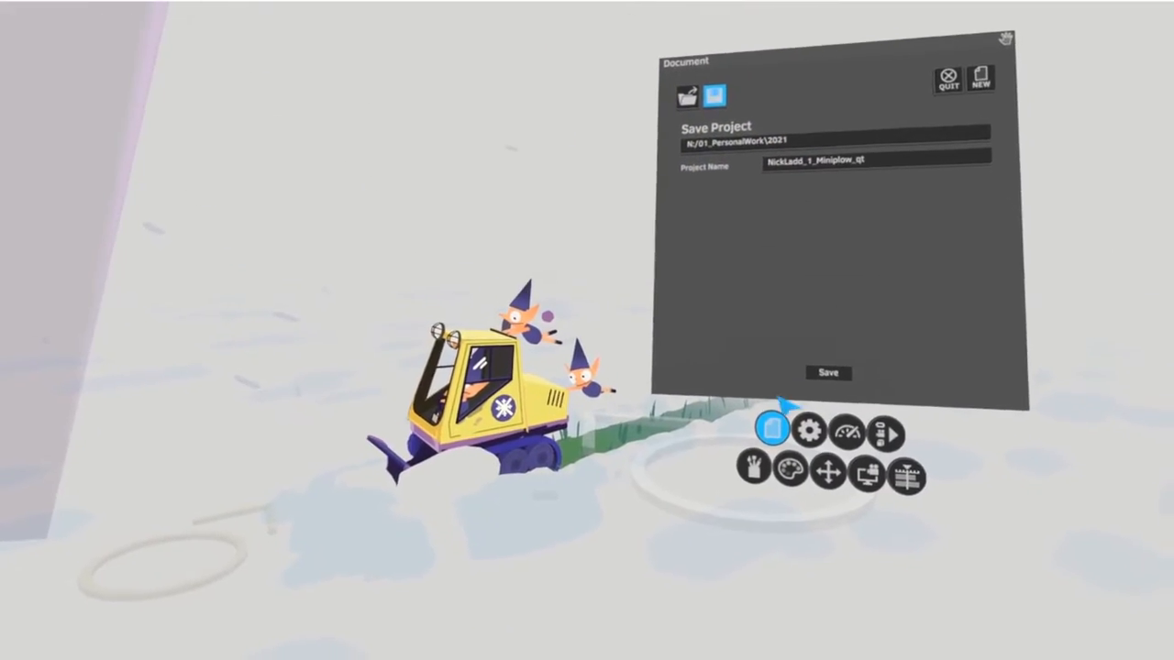
Save the project and export the scene as a 3D file in IMM format.
left_click(828, 372)
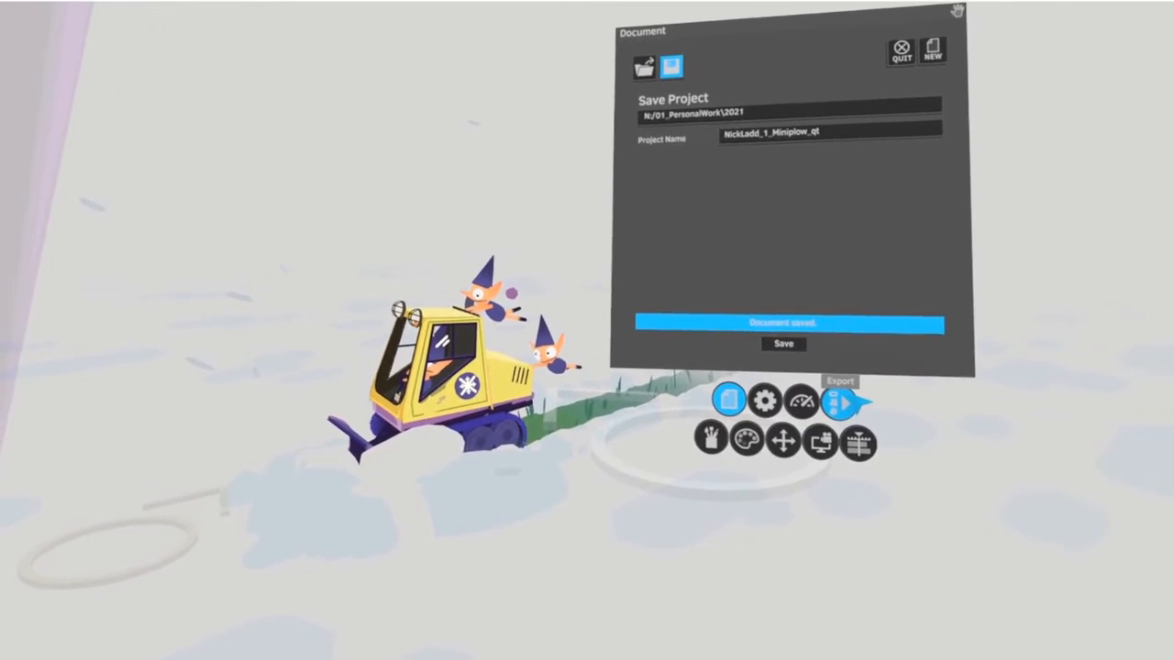
left_click(836, 401)
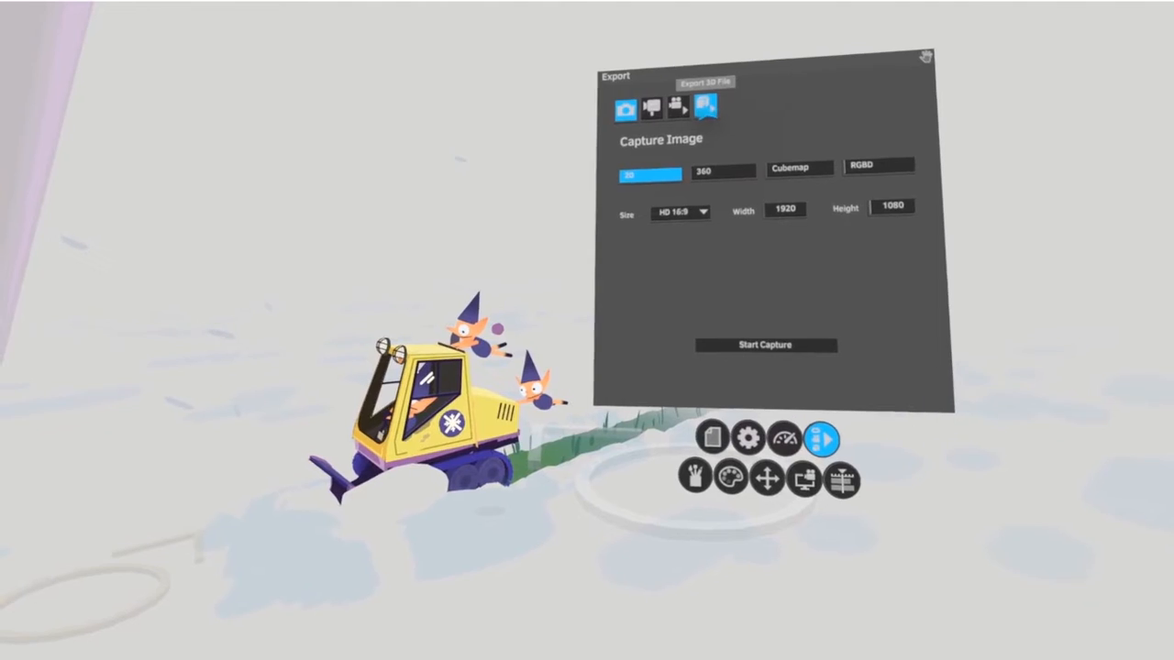
left_click(705, 108)
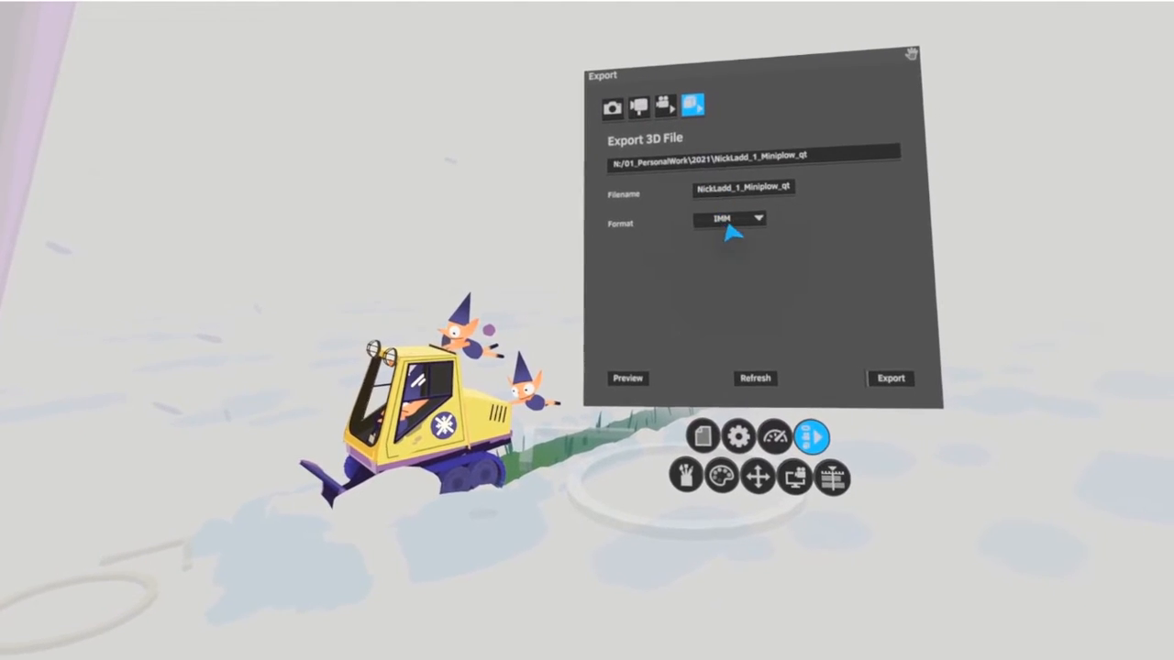
left_click(731, 218)
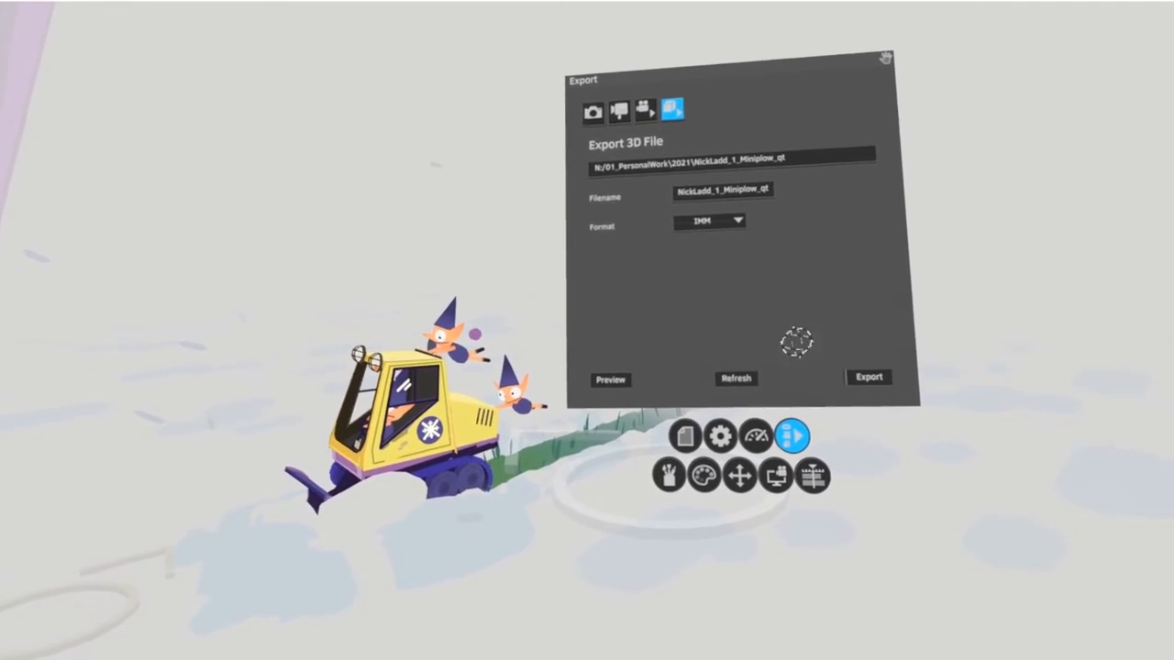
left_click(868, 377)
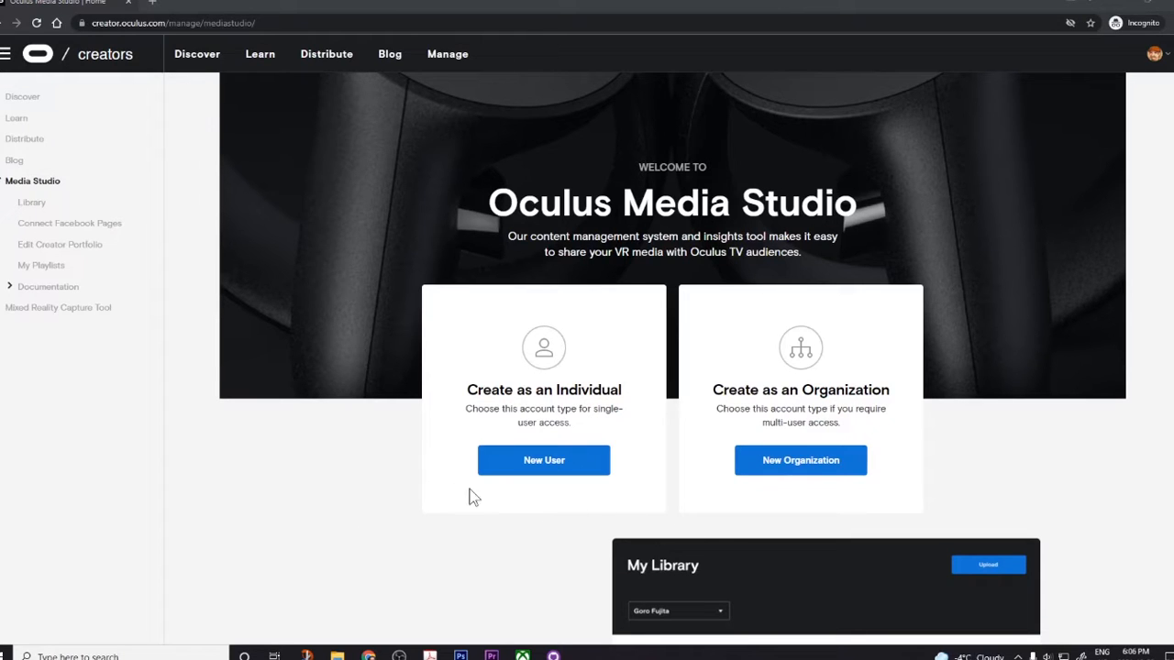
mouse_move(869, 296)
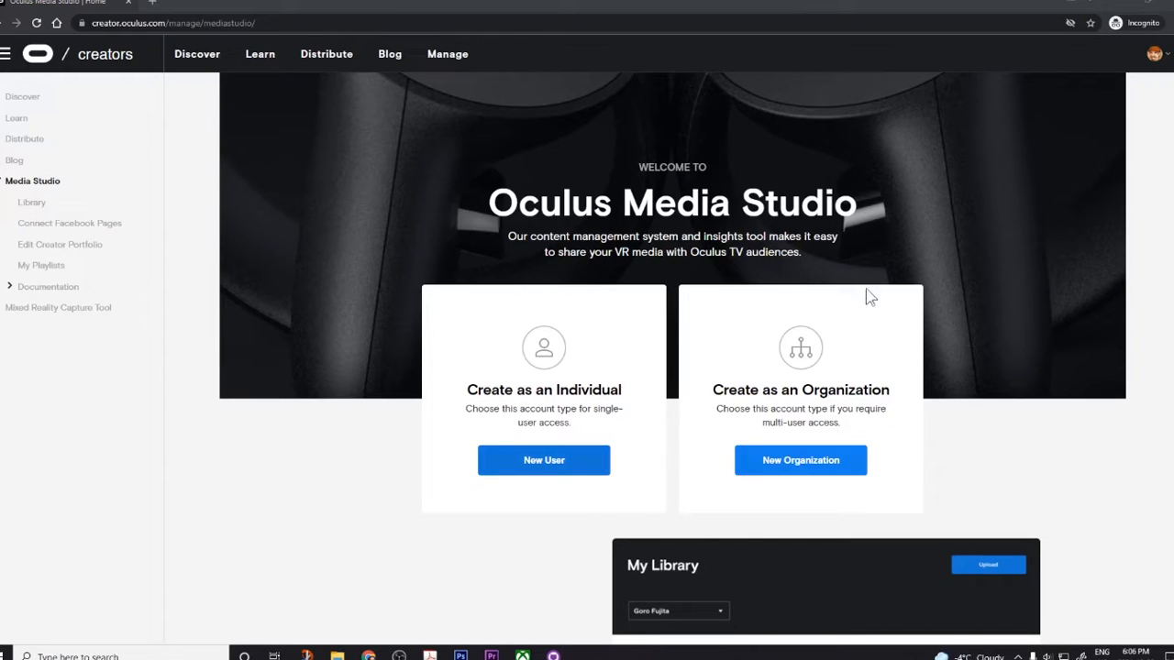
Start the Media Studio creator sign-up and begin filling in the planned-use field.
left_click(544, 460)
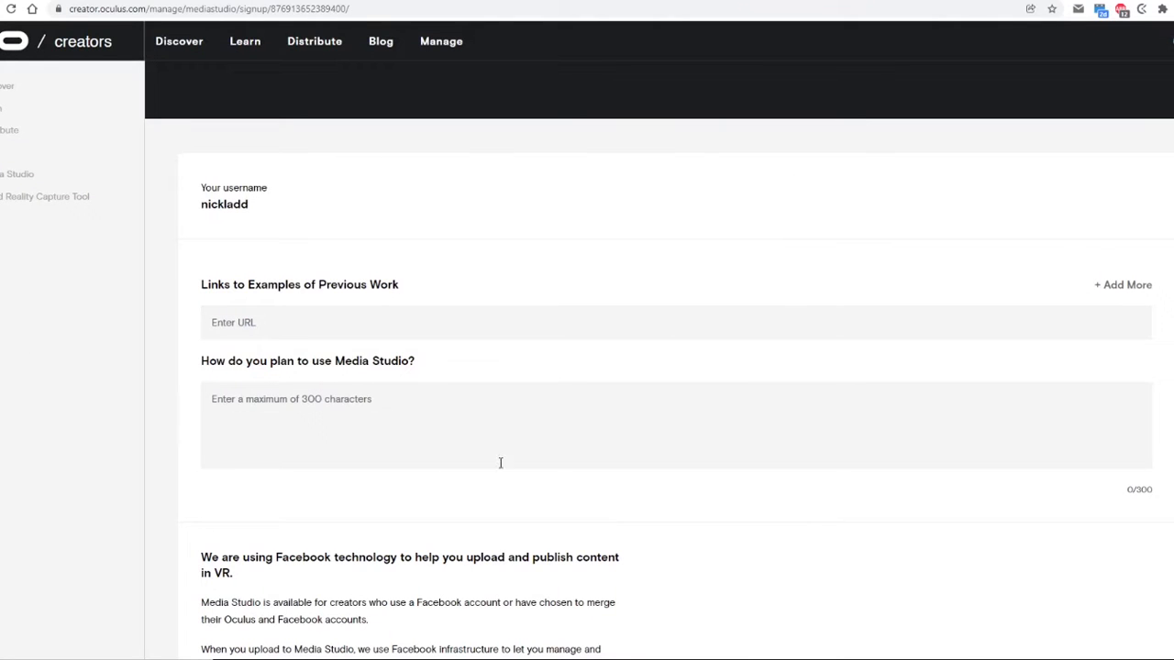
left_click(234, 322)
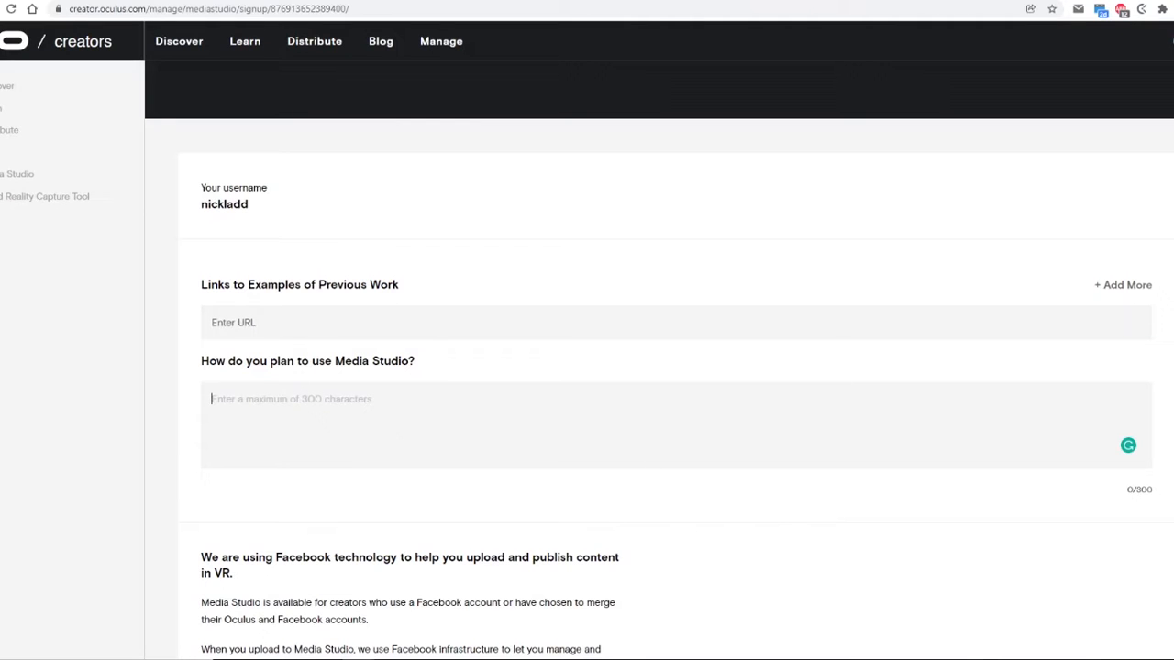
scroll("down", 3)
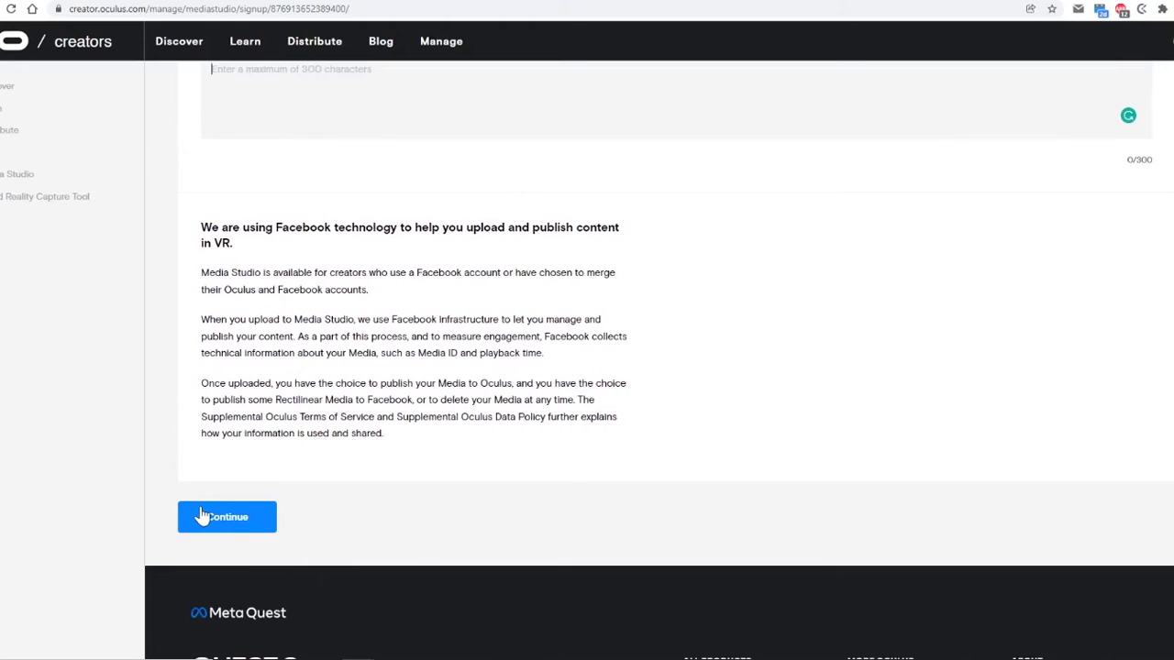
mouse_move(227, 516)
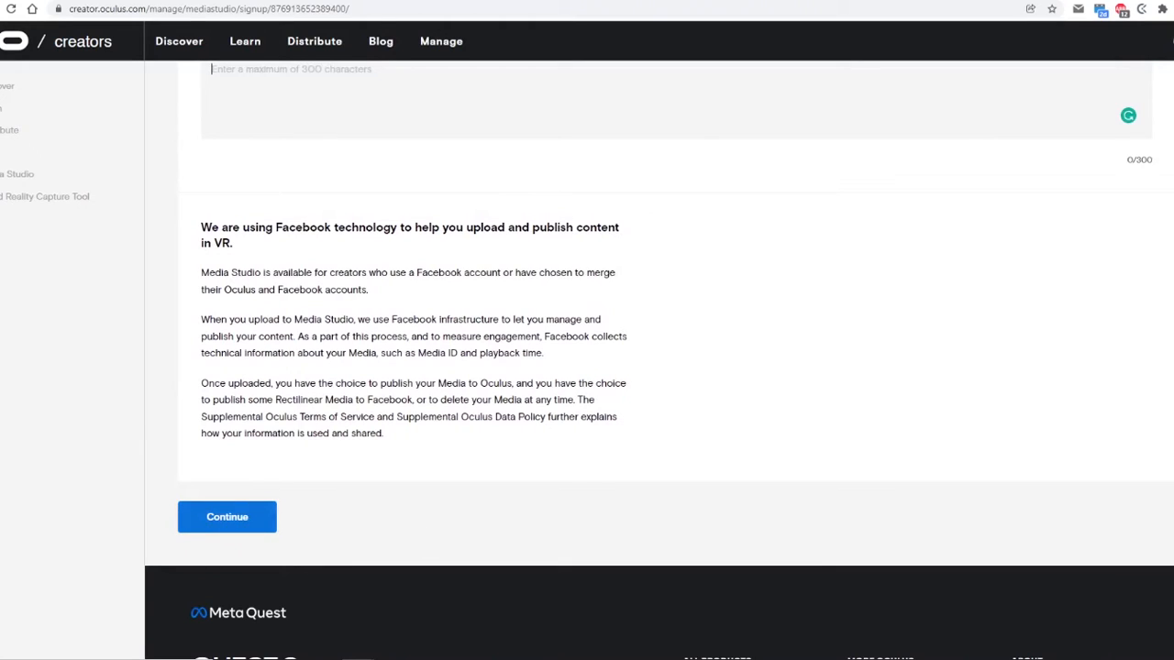
mouse_move(1146, 307)
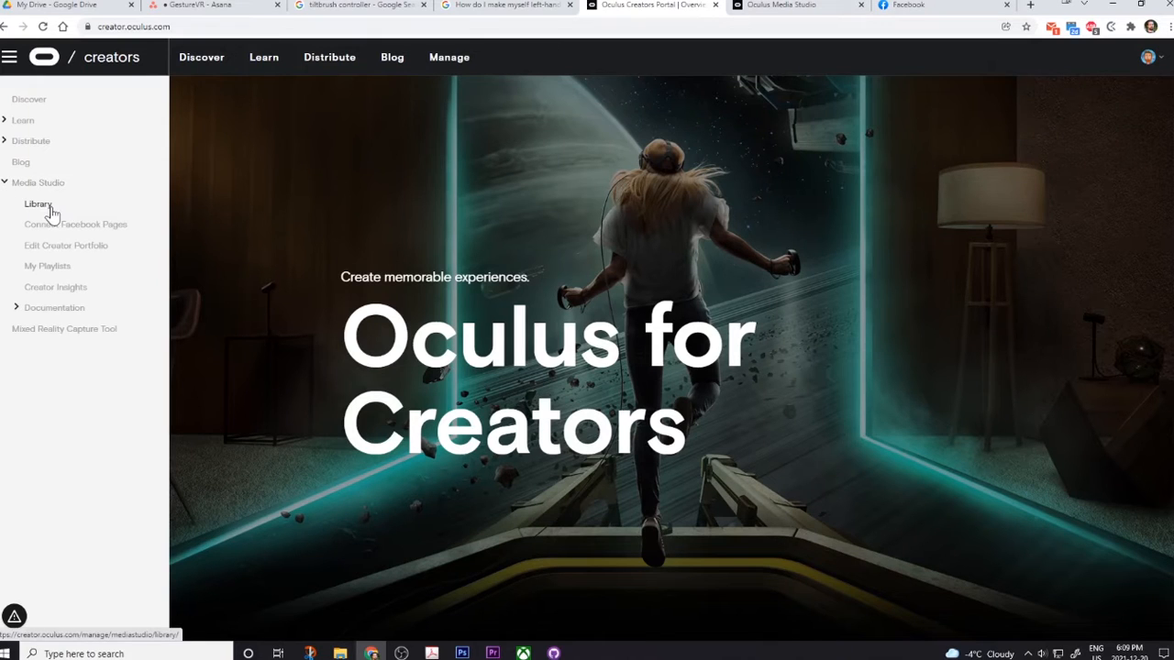
Open Library from the Media Studio sidebar and start an Upload Media upload.
left_click(37, 203)
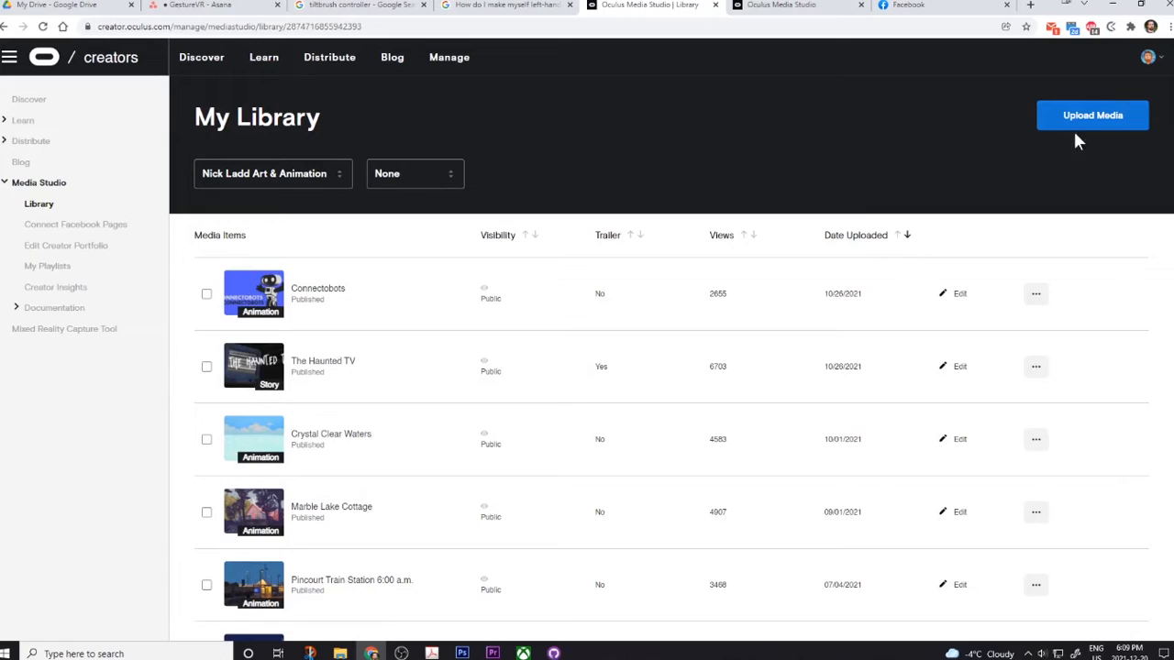
left_click(1091, 114)
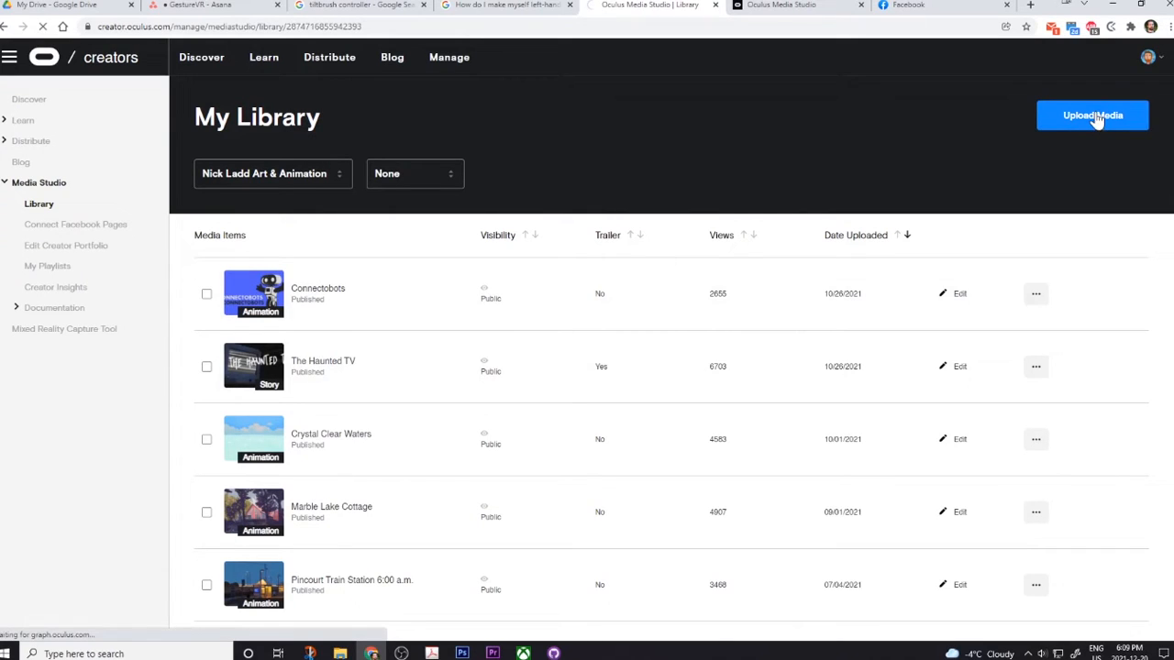
left_click(1092, 115)
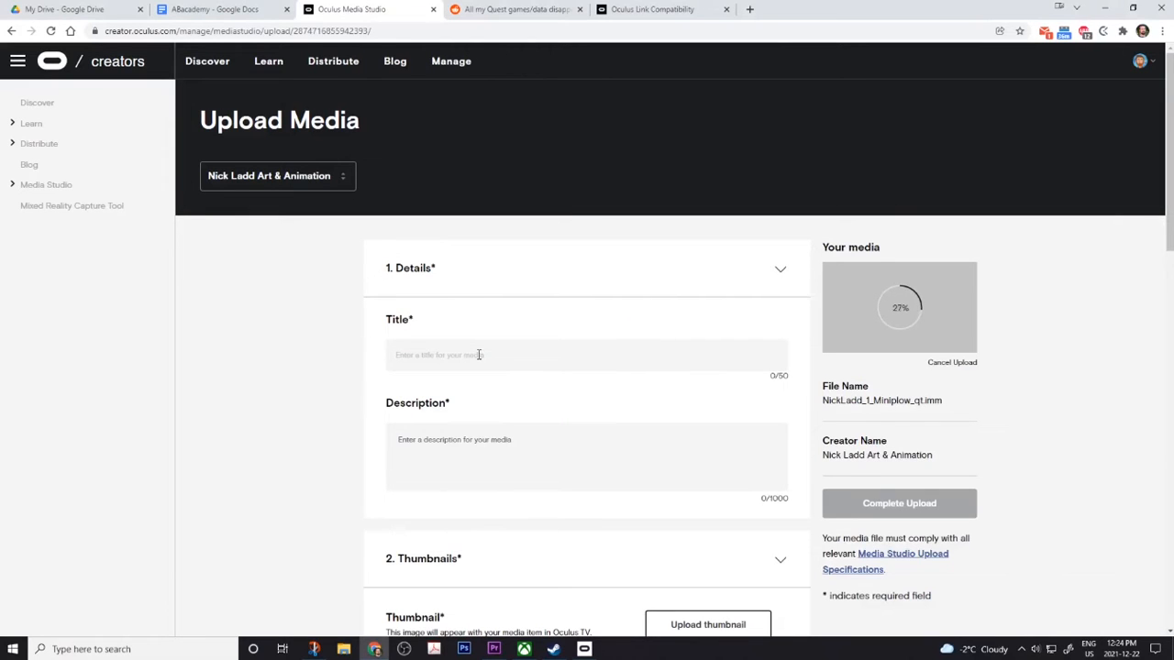
Enter the description 'Elves ridding the' and scroll through the upload form.
type("Elves ridding the")
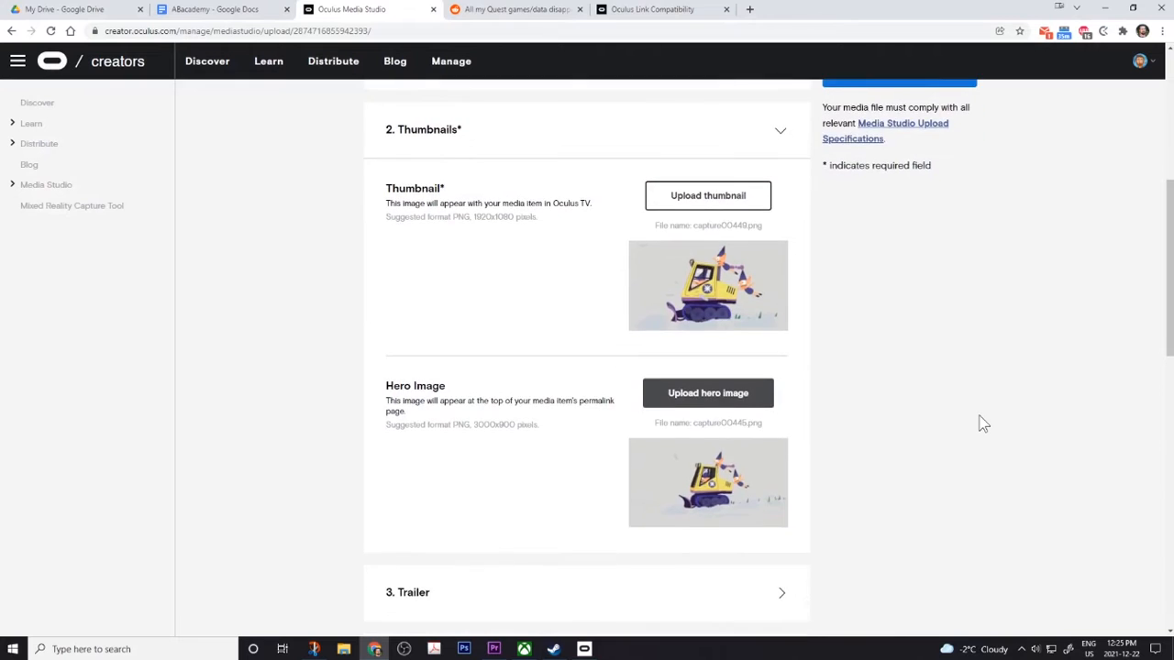
scroll("down", 3)
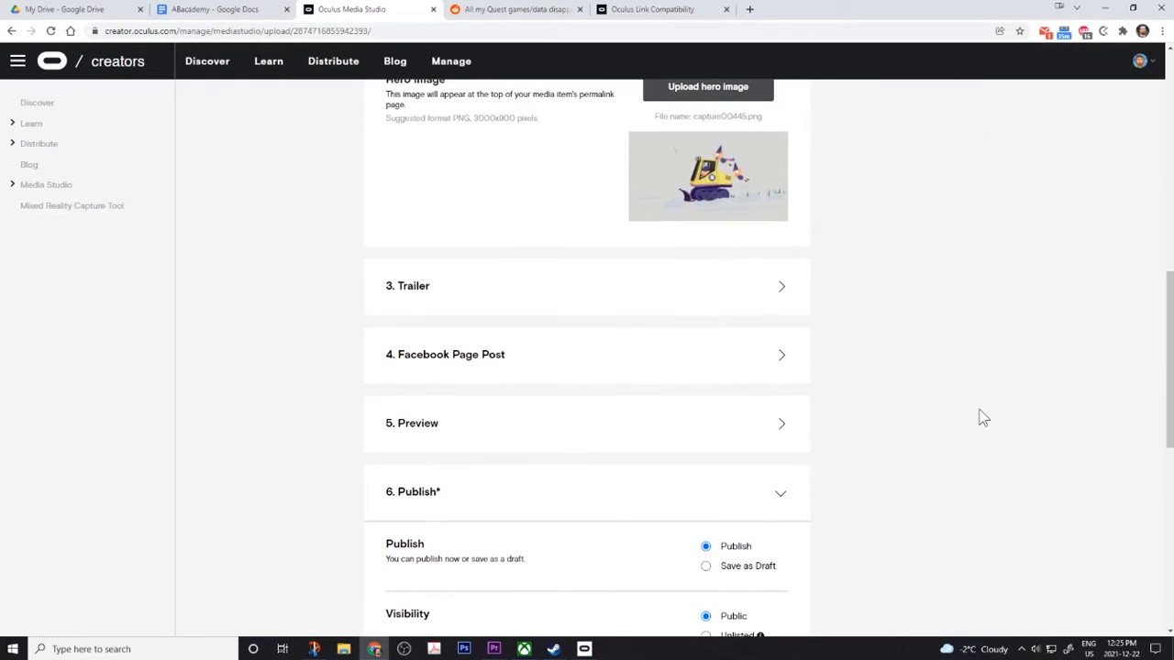
scroll("down", 3)
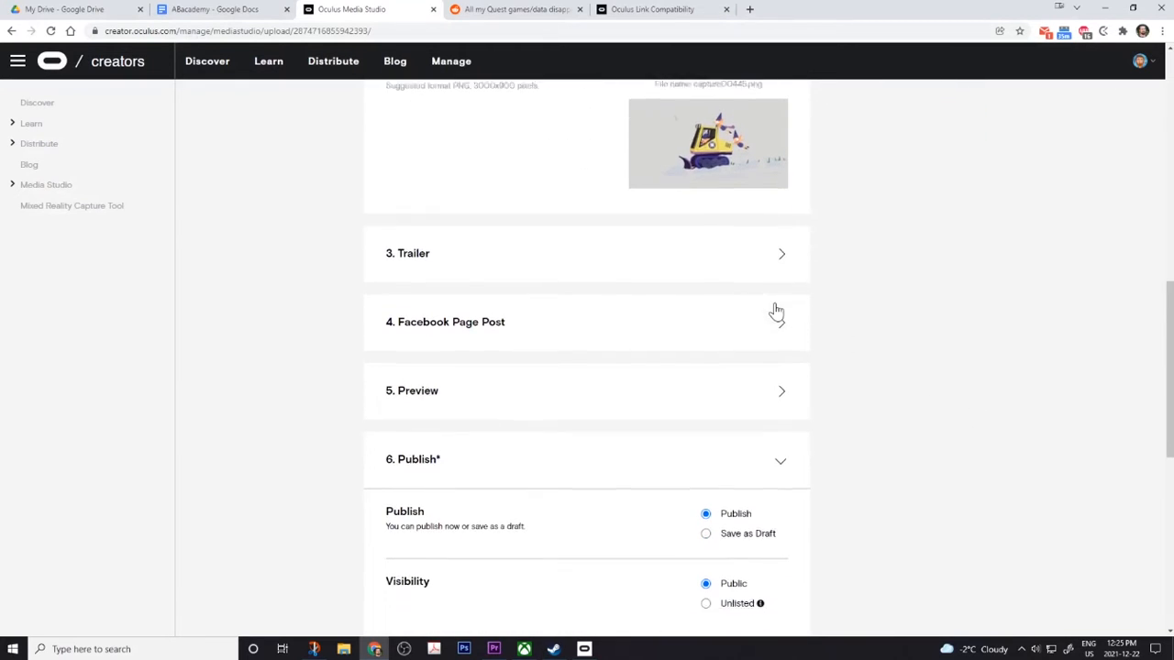
scroll("down", 3)
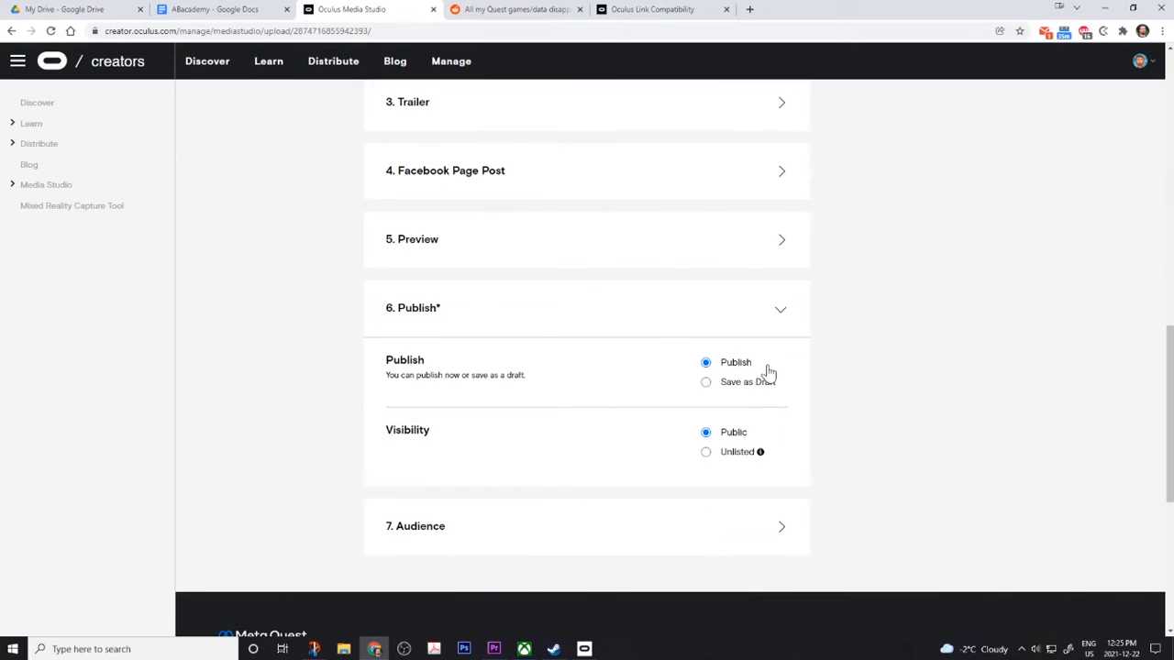
mouse_move(825, 454)
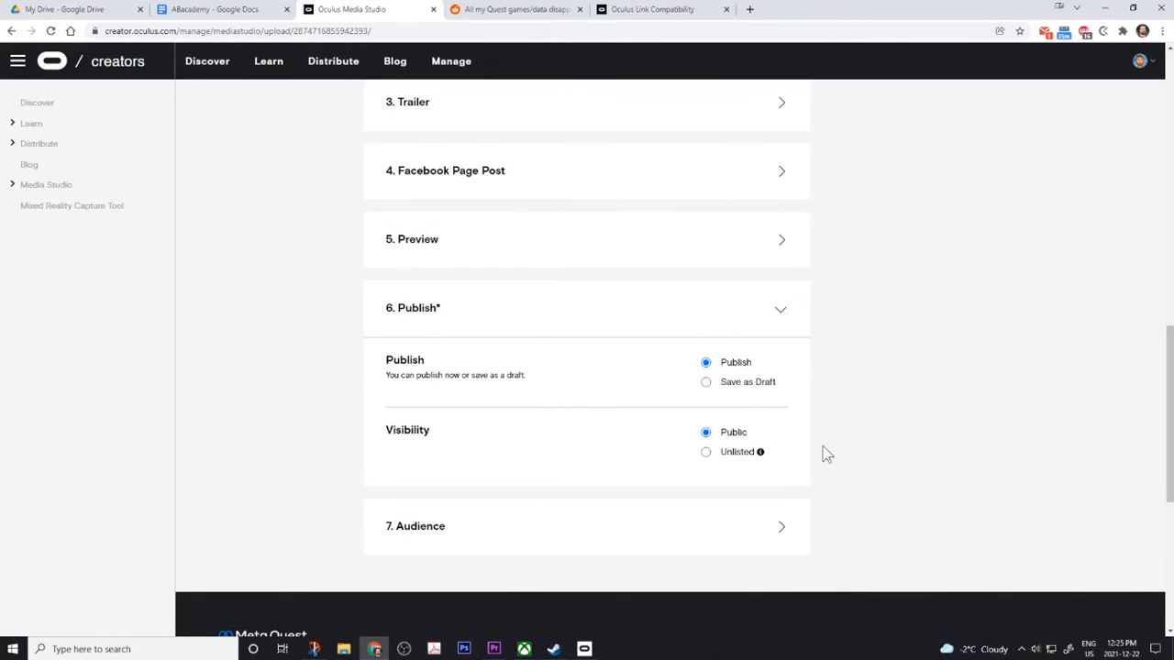
Set the Snow Plow media to Publish rather than Draft and complete the upload.
left_click(705, 320)
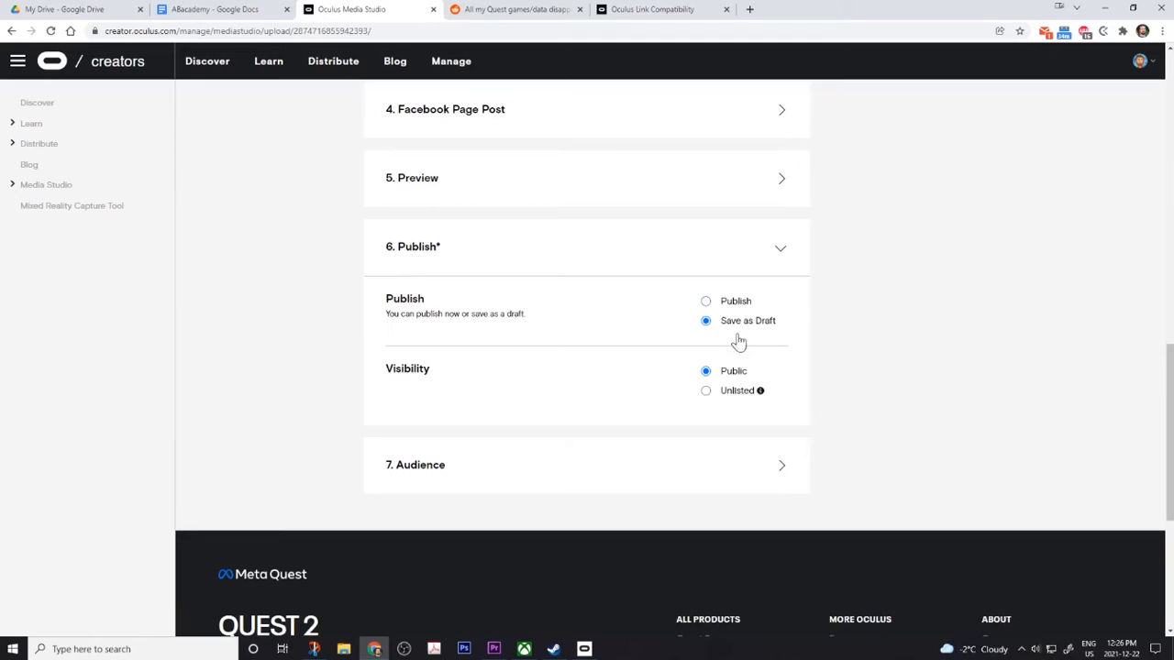
left_click(705, 301)
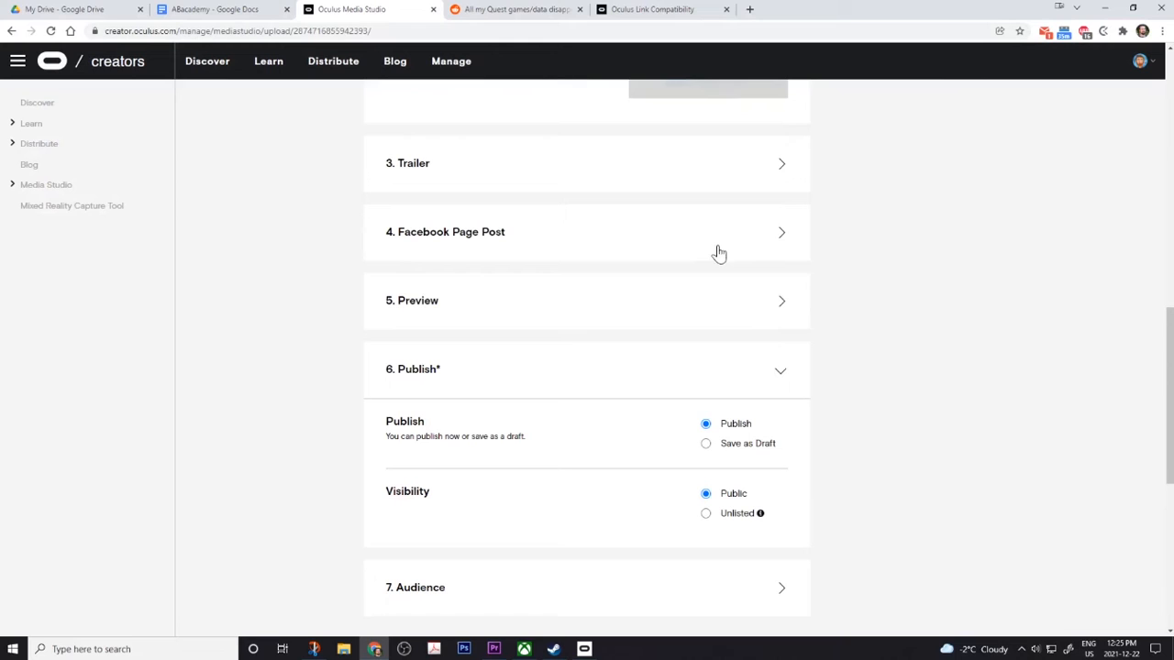
scroll("down", 3)
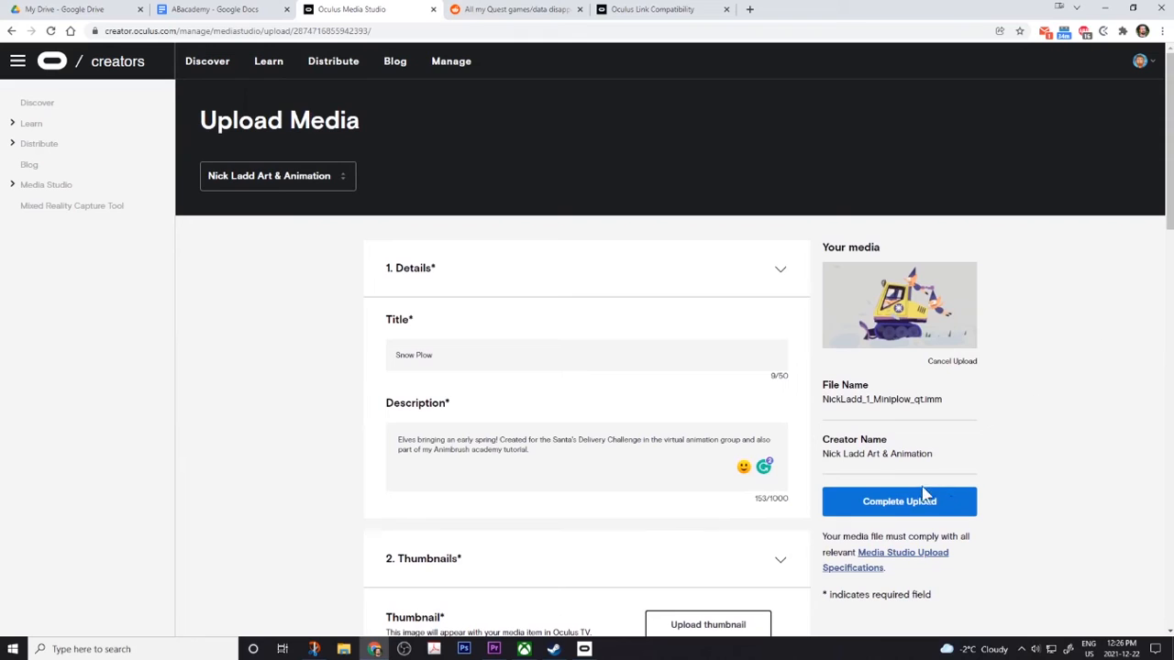
left_click(898, 501)
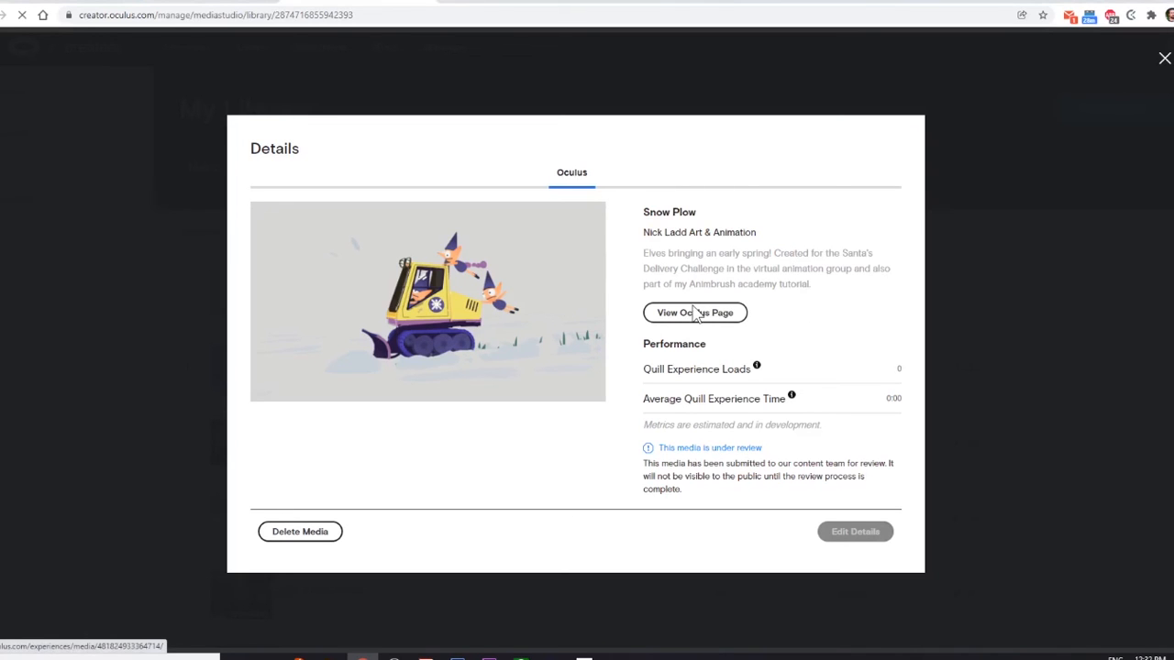
View Snow Plow's Oculus page and copy its address from the address bar.
left_click(694, 312)
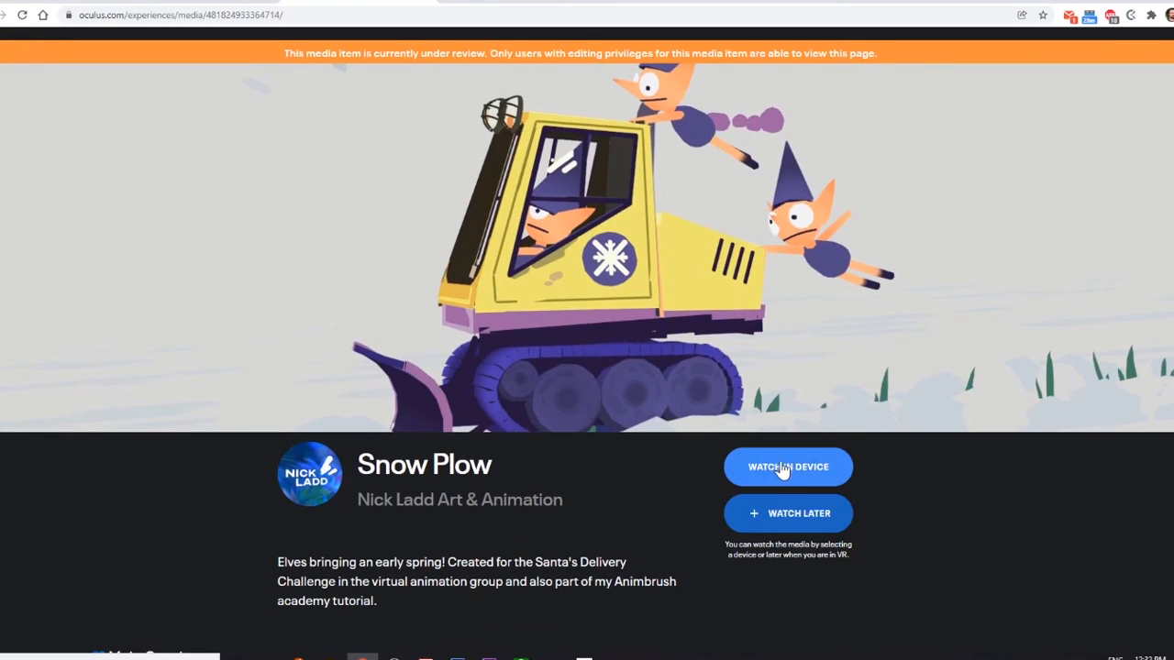
right_click(174, 14)
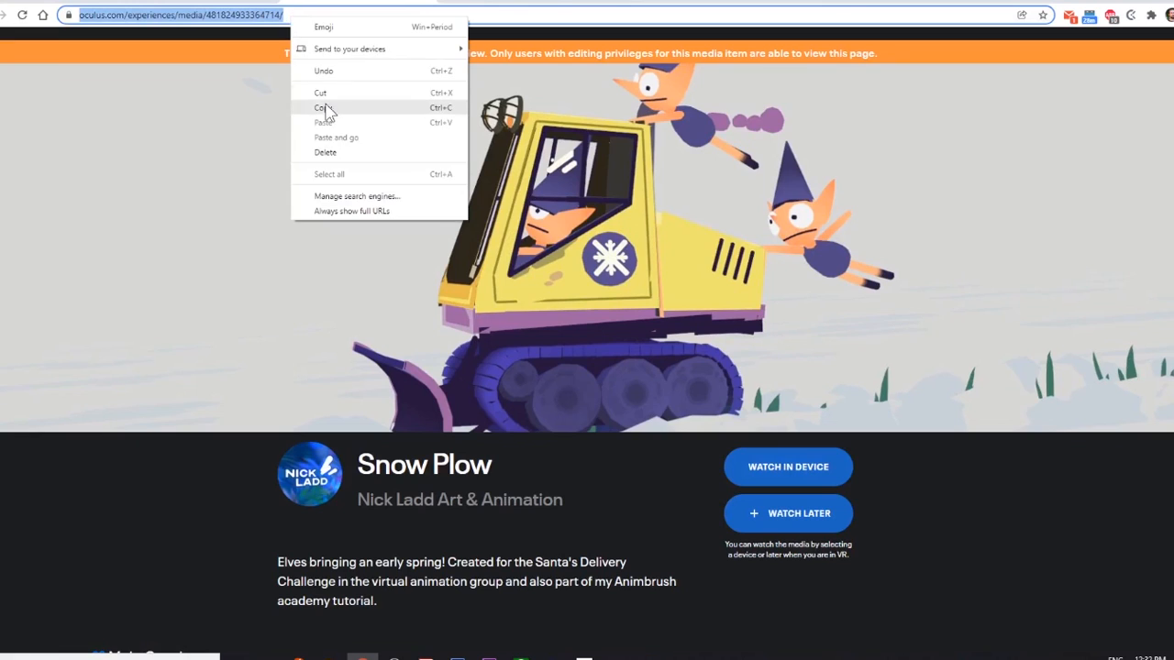